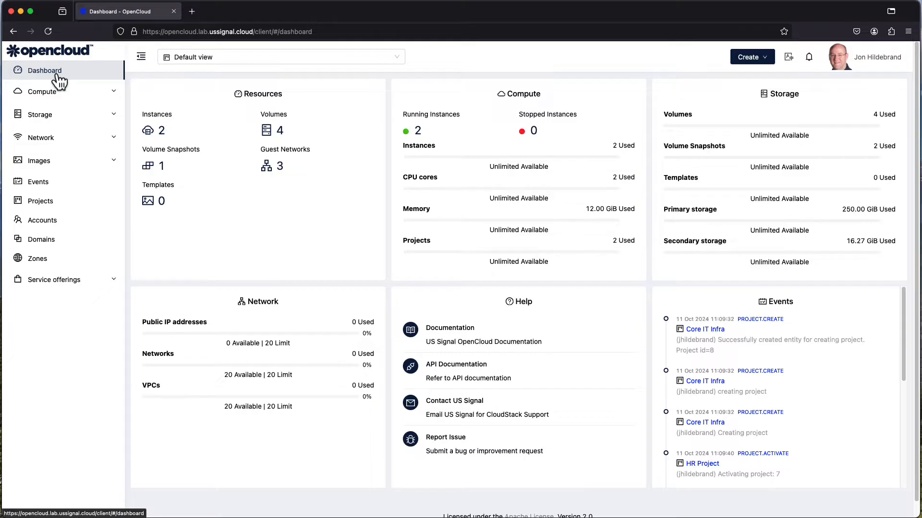
mouse_move(51, 119)
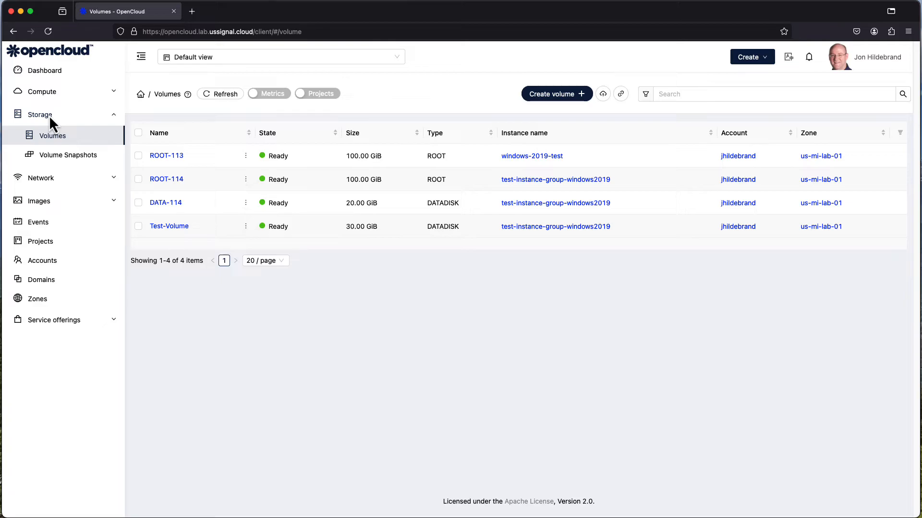
mouse_move(52, 135)
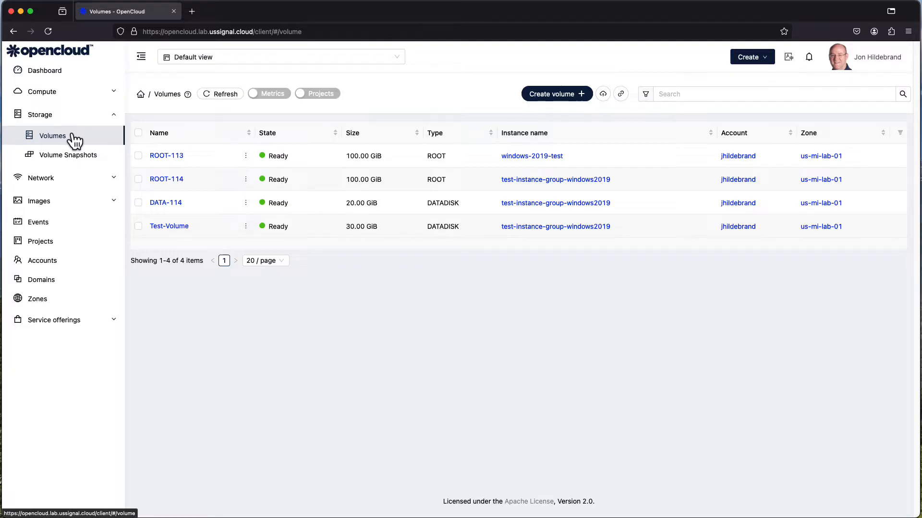
mouse_move(194, 200)
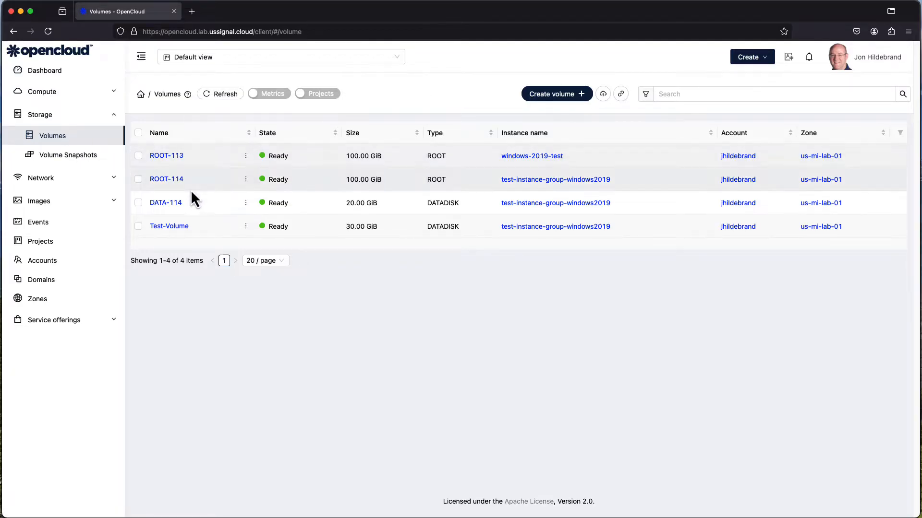
mouse_move(197, 156)
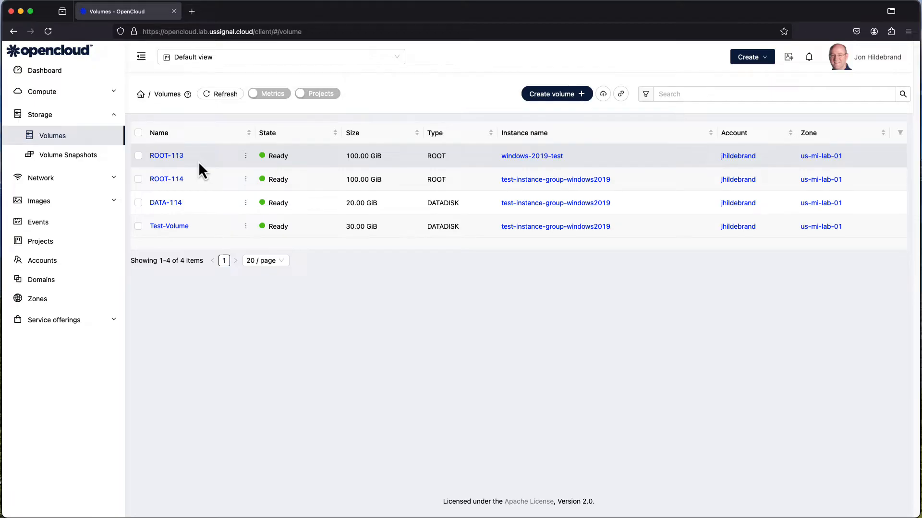
mouse_move(328, 171)
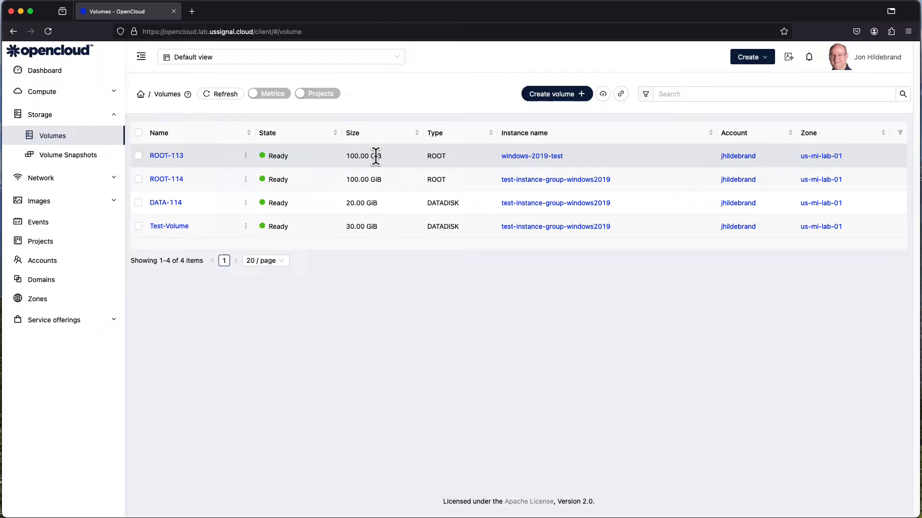
mouse_move(388, 166)
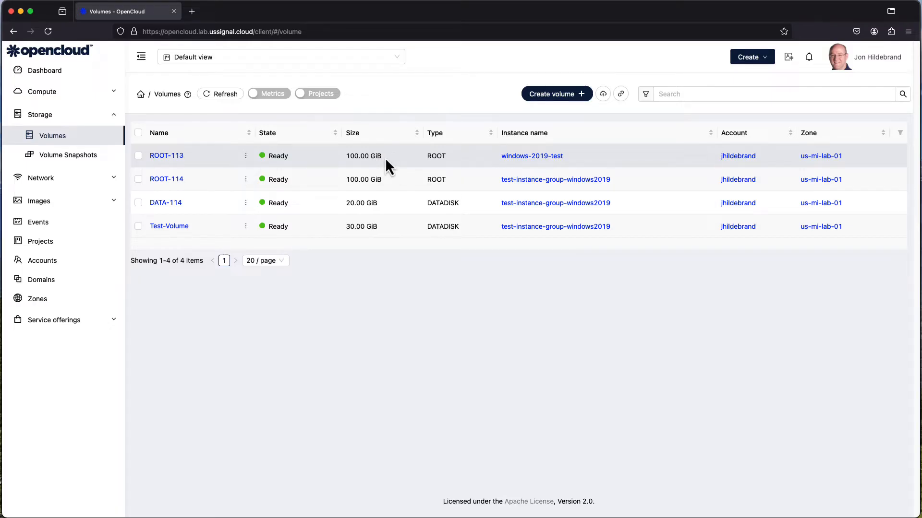
mouse_move(459, 167)
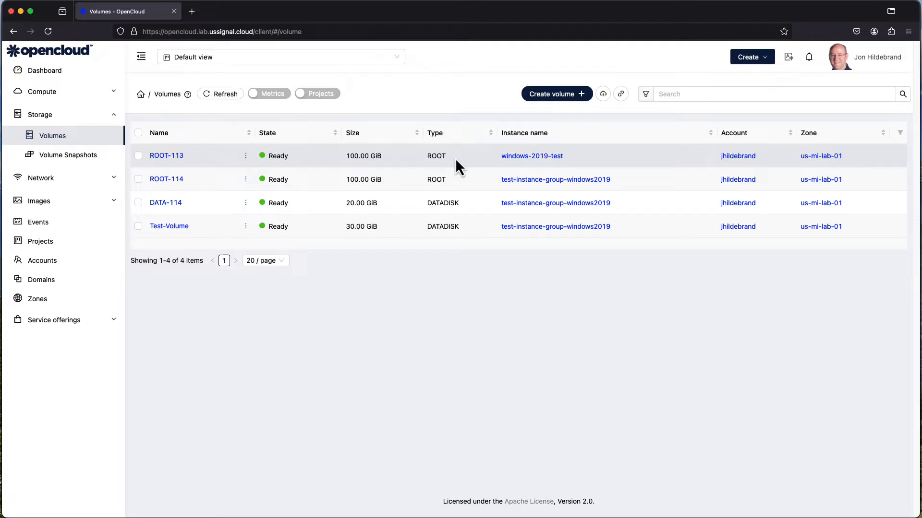
mouse_move(465, 212)
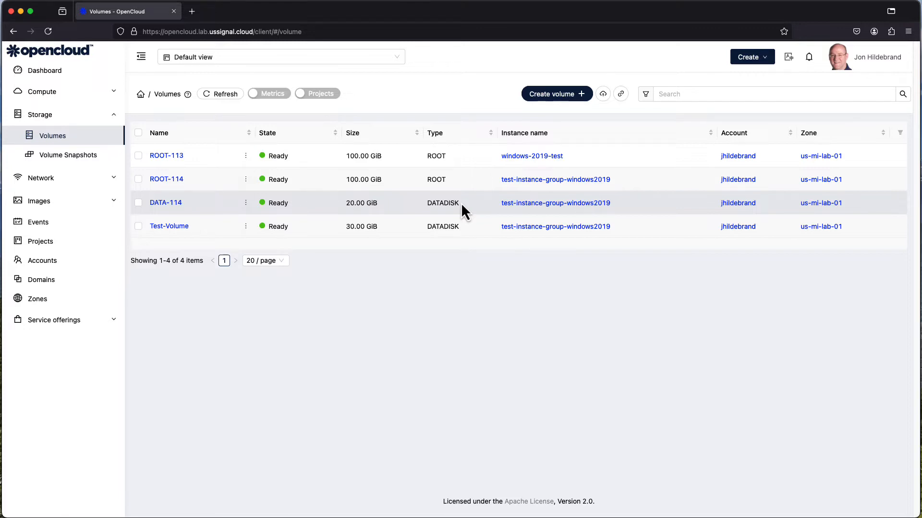
mouse_move(537, 171)
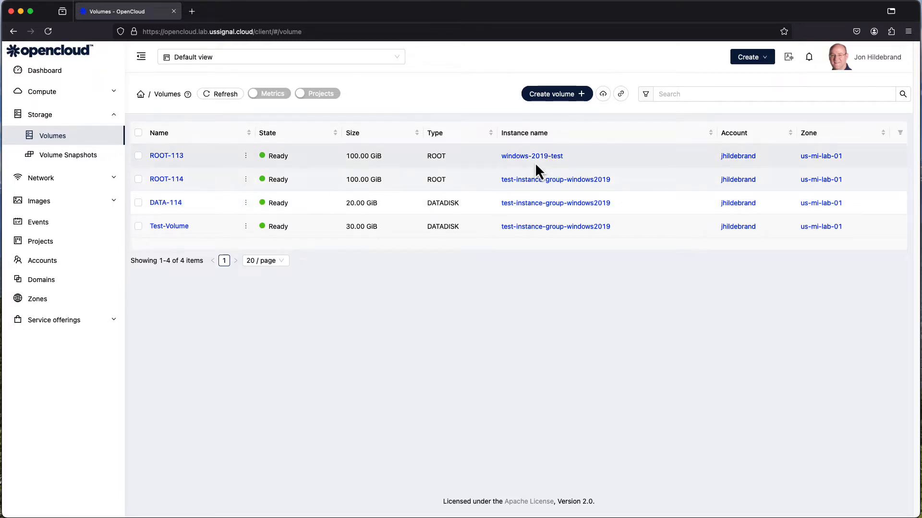
mouse_move(585, 163)
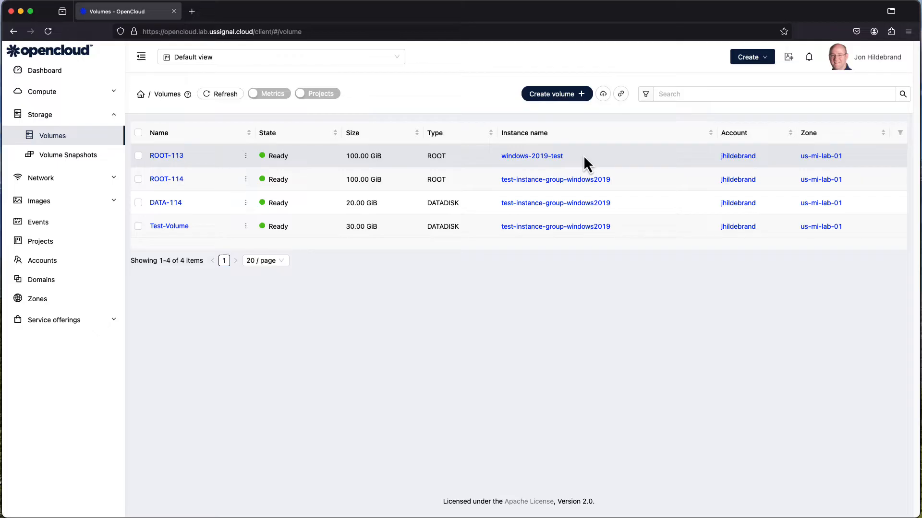
mouse_move(772, 167)
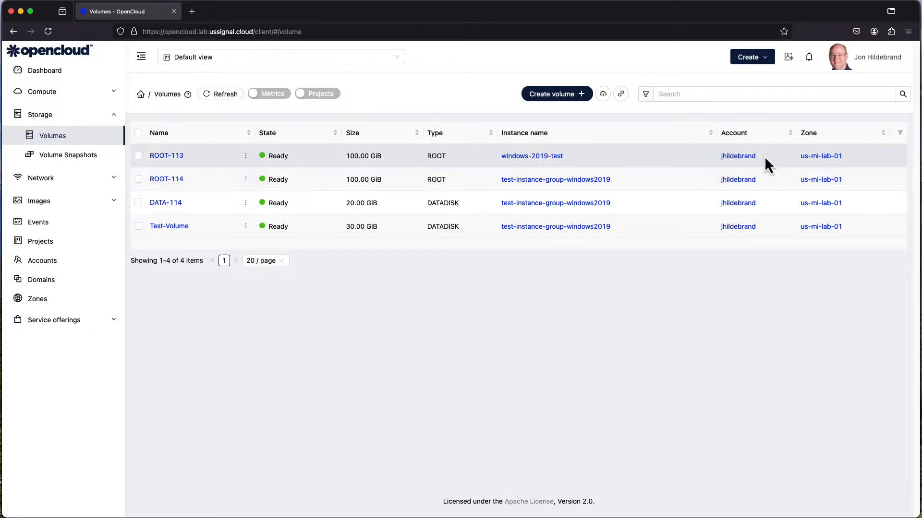
mouse_move(870, 168)
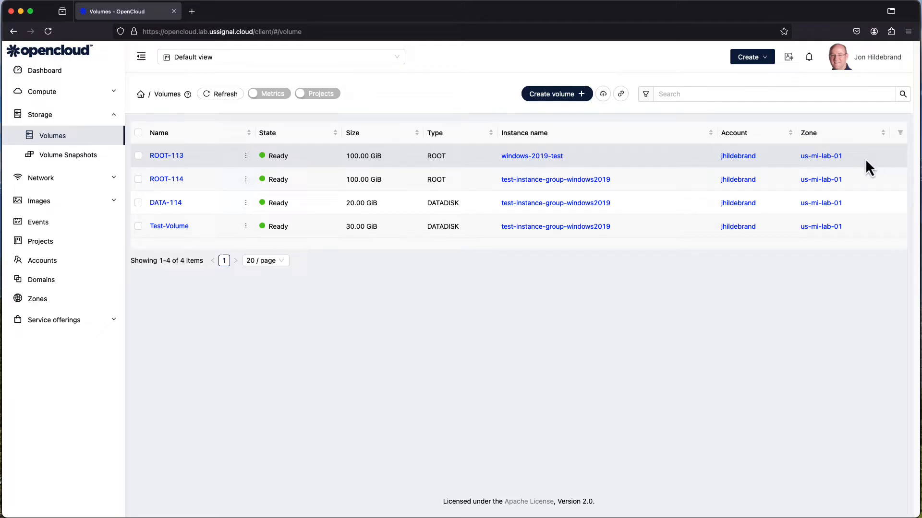
mouse_move(786, 248)
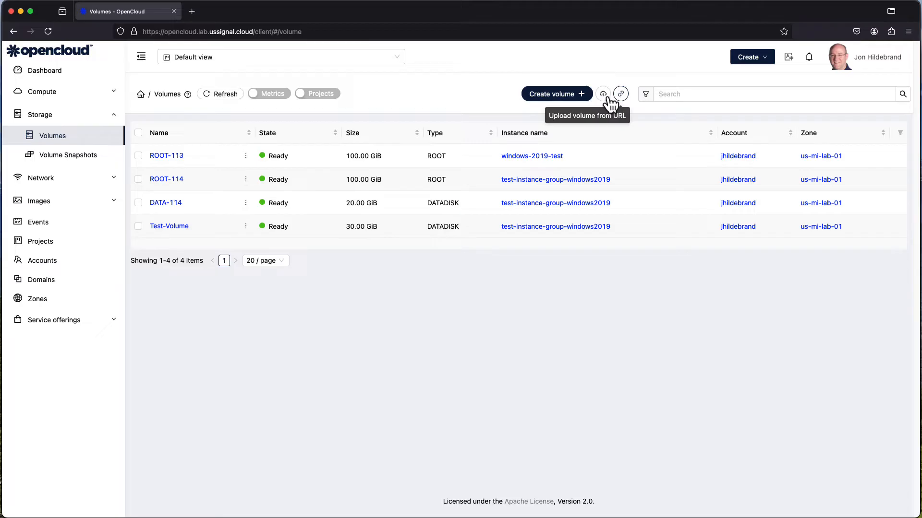
mouse_move(556, 93)
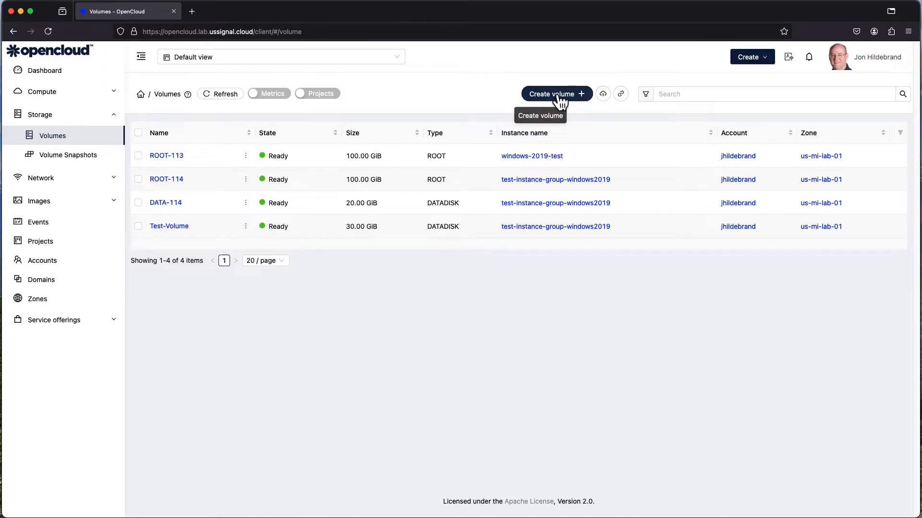
mouse_move(196, 296)
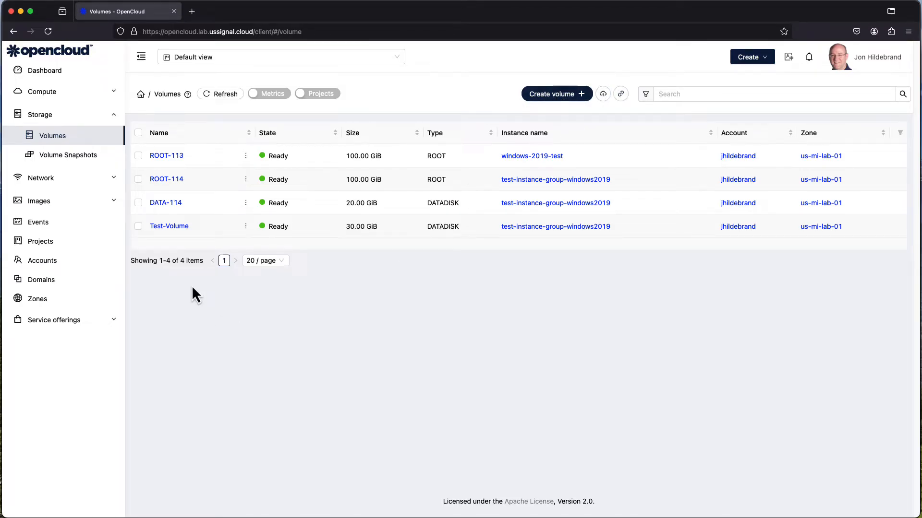
mouse_move(210, 242)
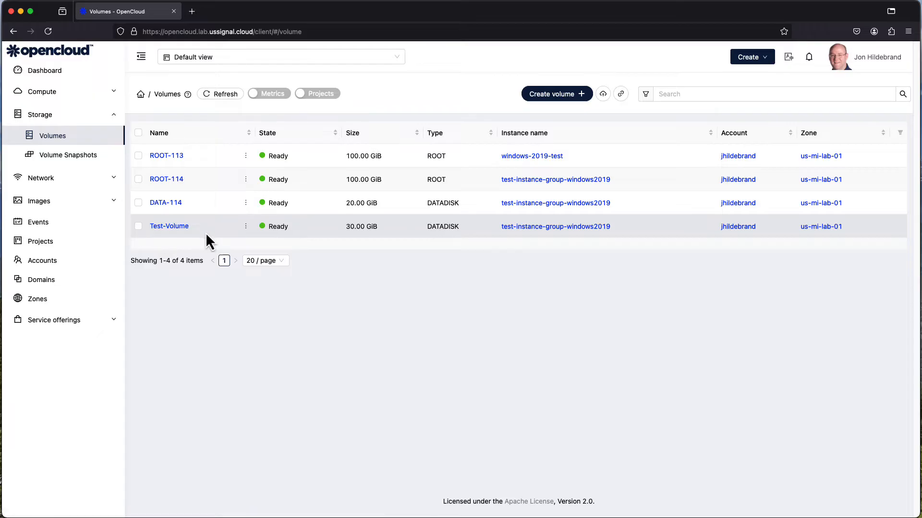
mouse_move(393, 246)
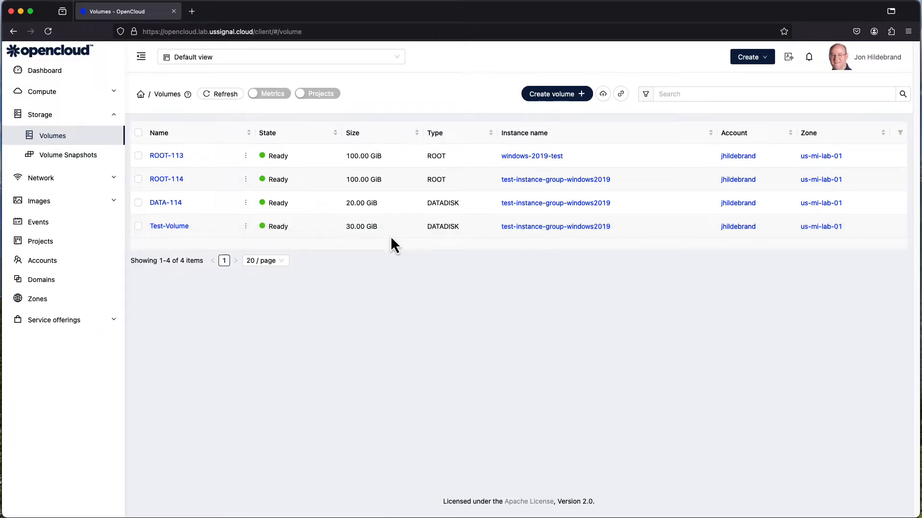
mouse_move(481, 239)
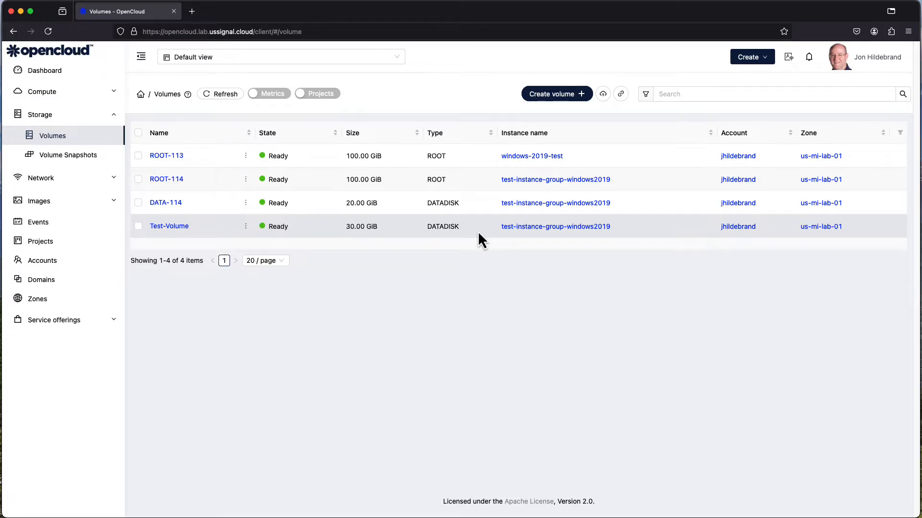
mouse_move(612, 127)
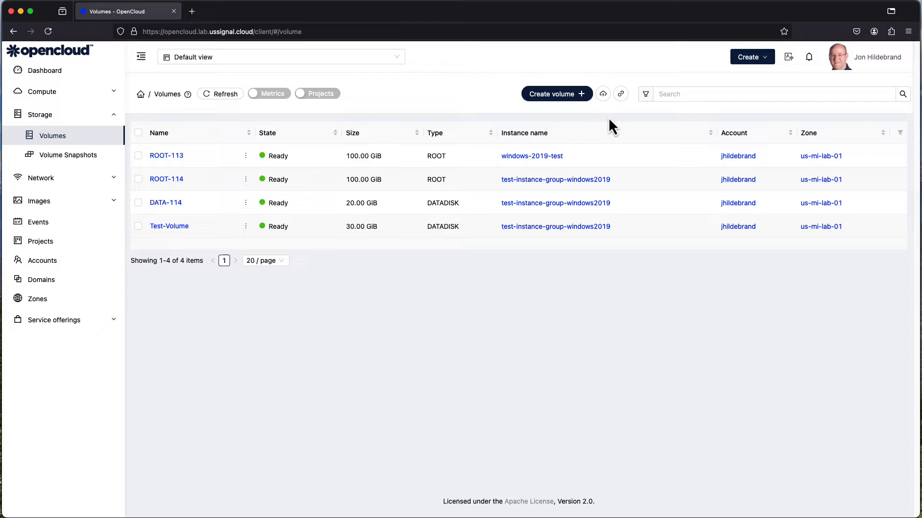
mouse_move(603, 94)
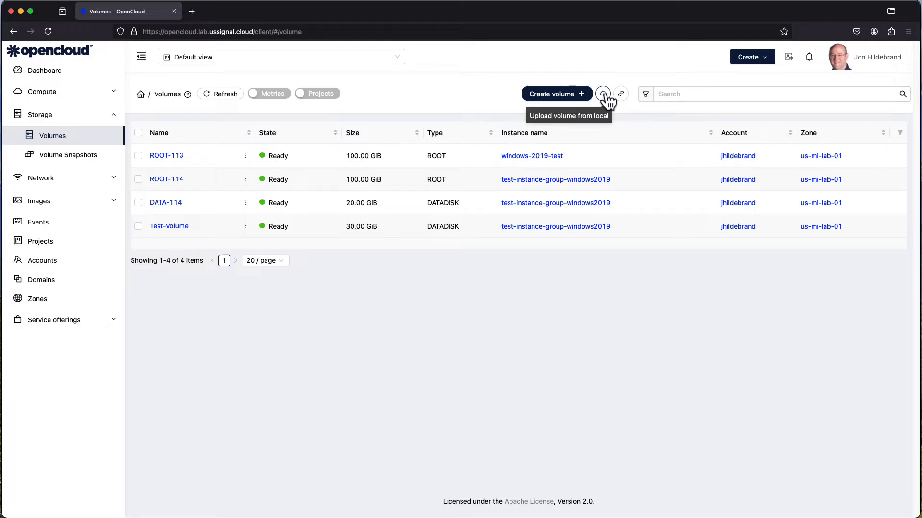
mouse_move(621, 93)
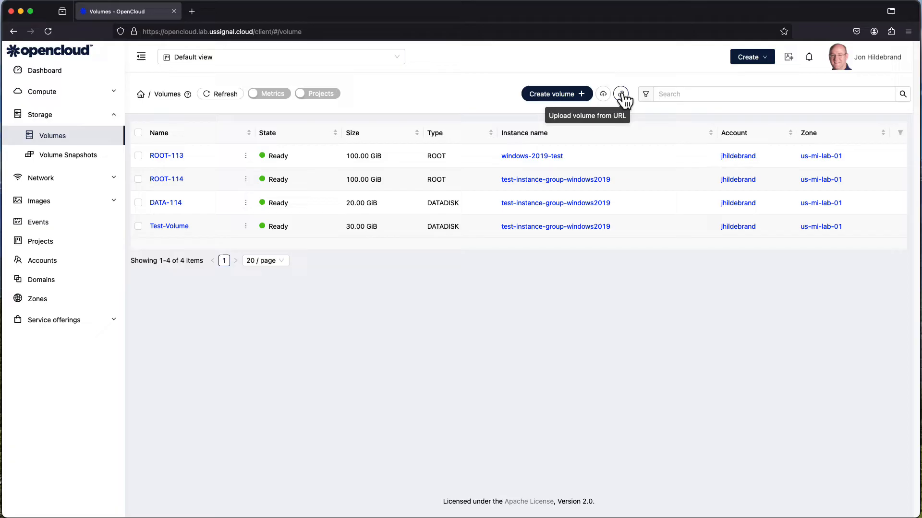
mouse_move(555, 94)
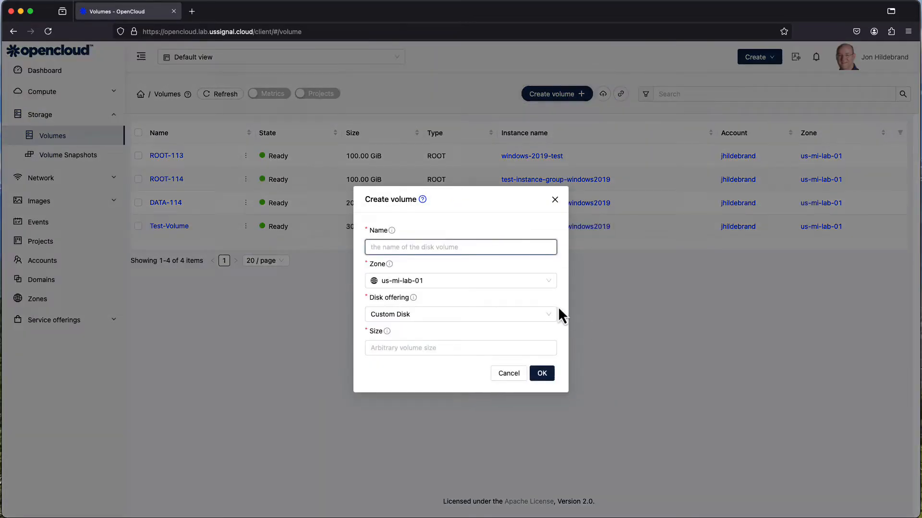
- Name the volume Test-Volume2, choose Custom Disk at 20 GiB in us-mi-lab-01, and confirm creation
click(460, 247)
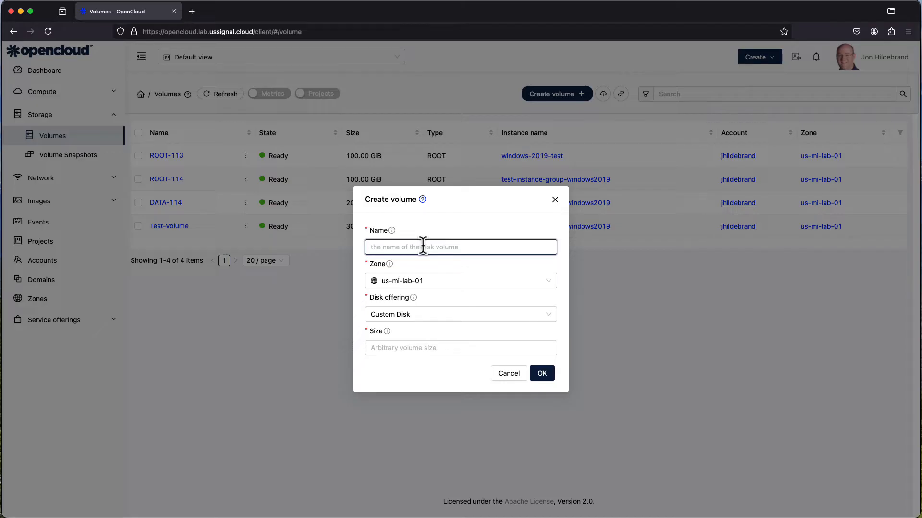
text(Test-Volu)
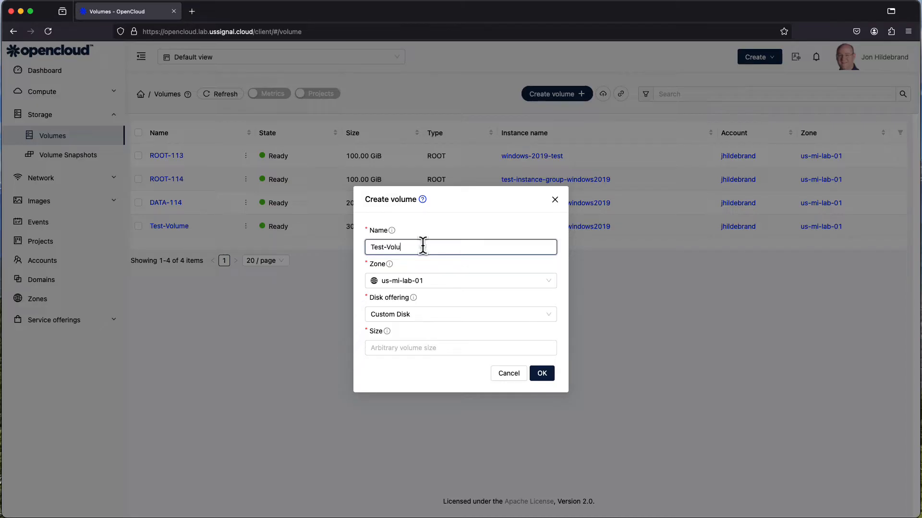
text(me2)
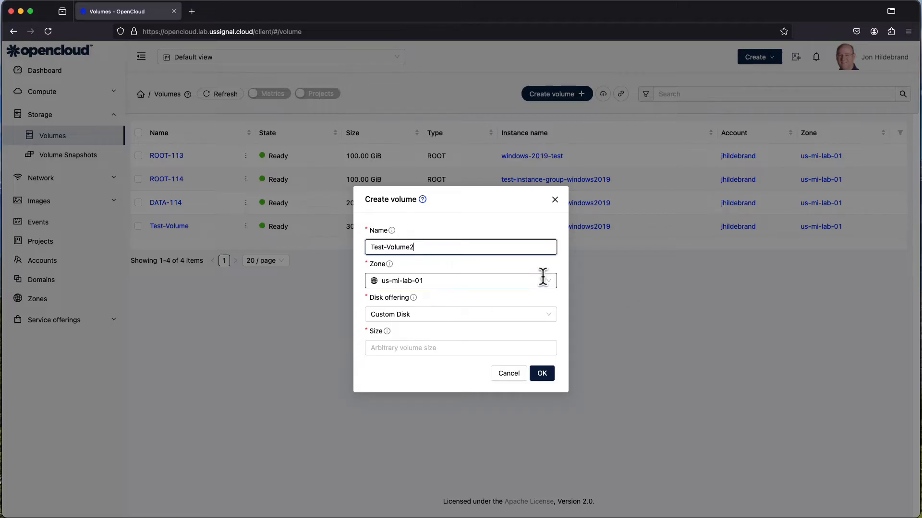
mouse_move(528, 301)
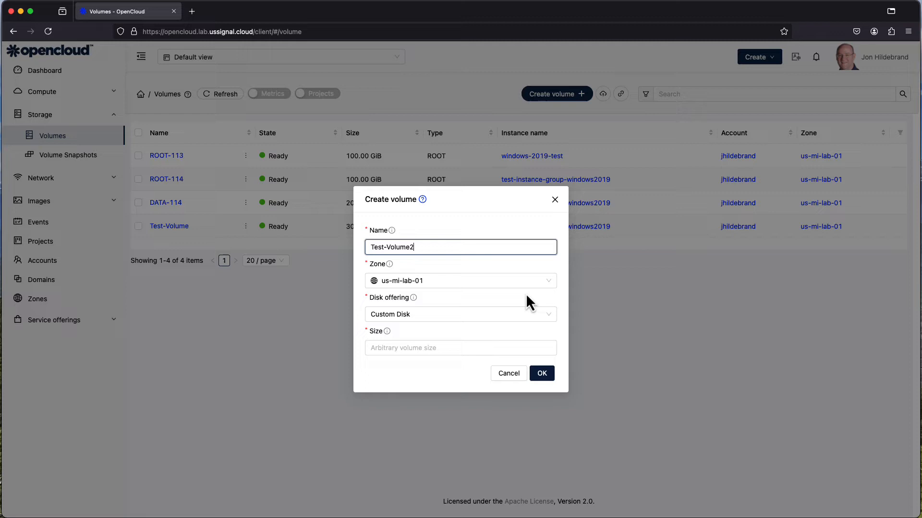
click(460, 314)
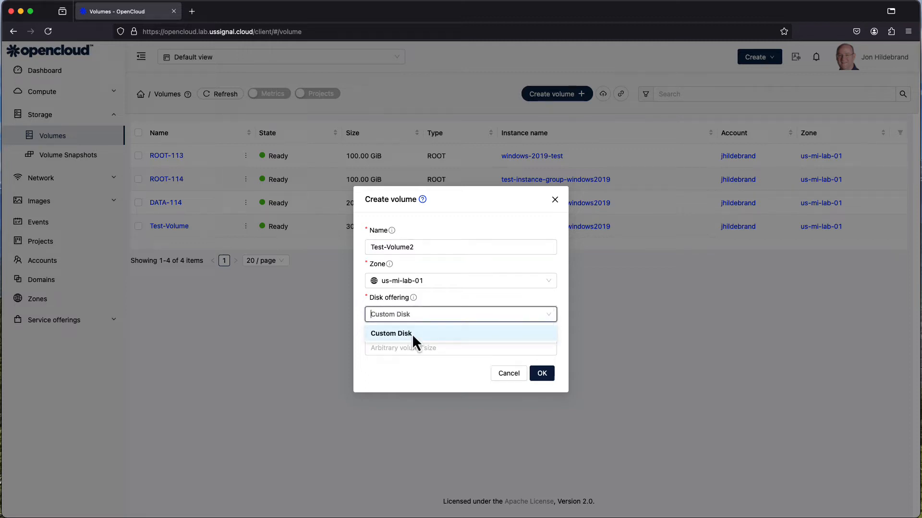
click(390, 333)
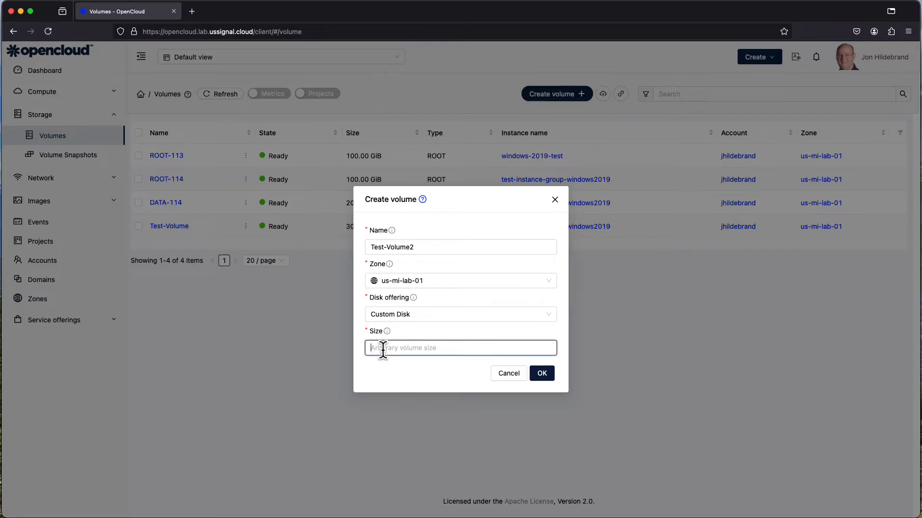
text(20)
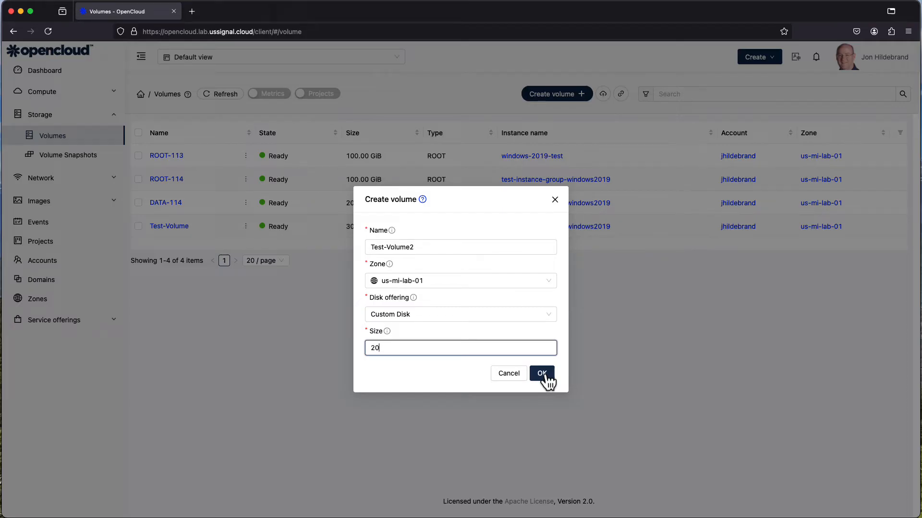
mouse_move(387, 332)
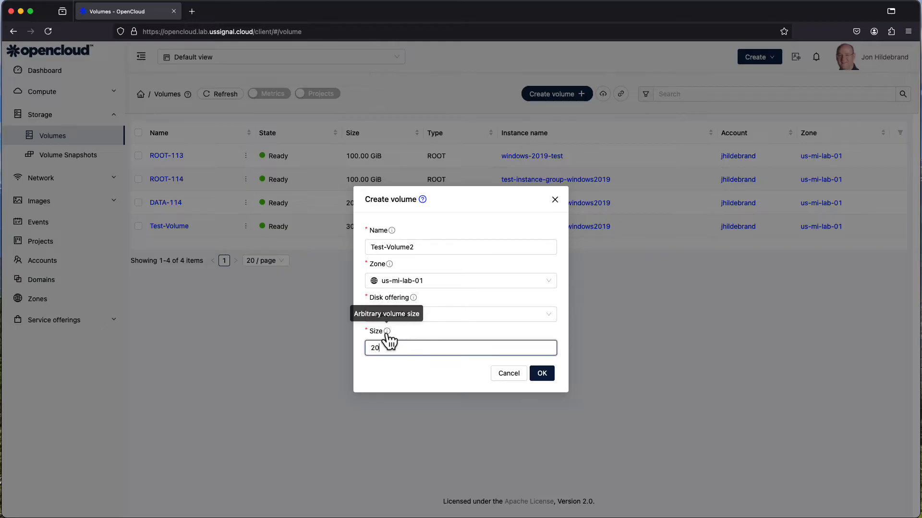
mouse_move(551, 385)
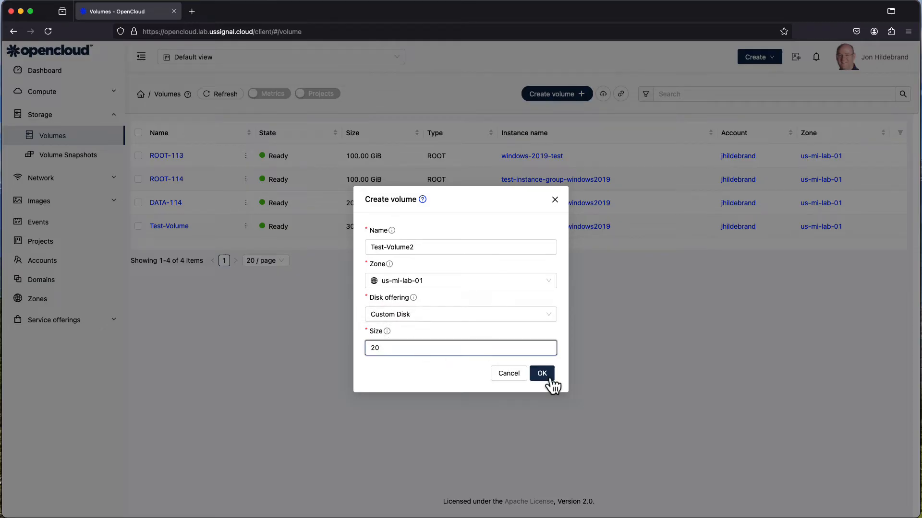
click(541, 374)
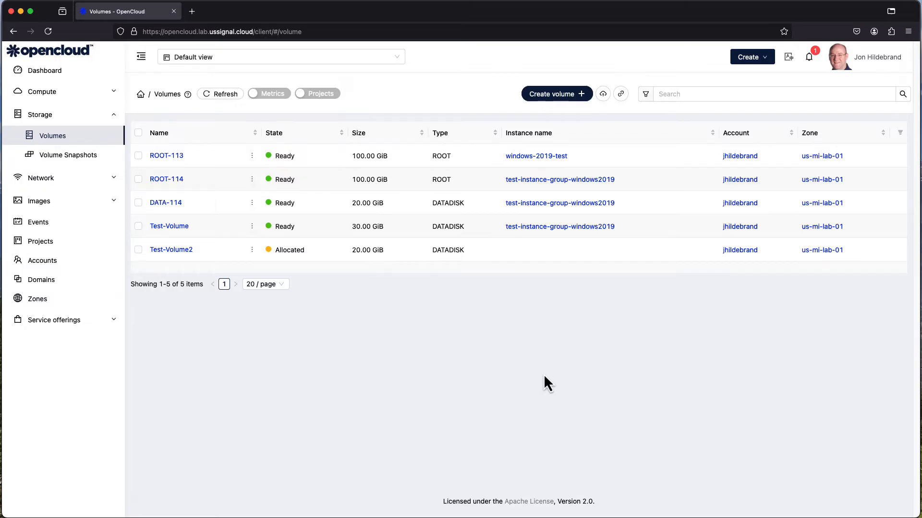
mouse_move(205, 254)
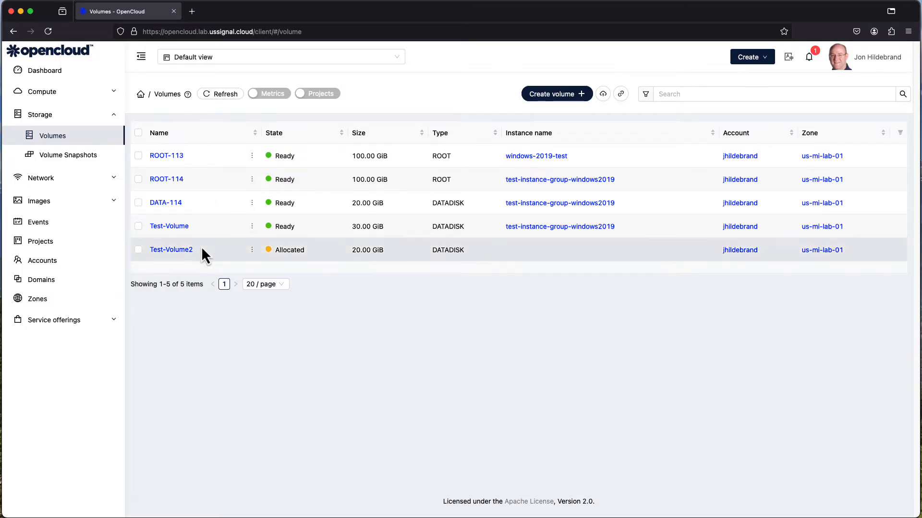
mouse_move(171, 250)
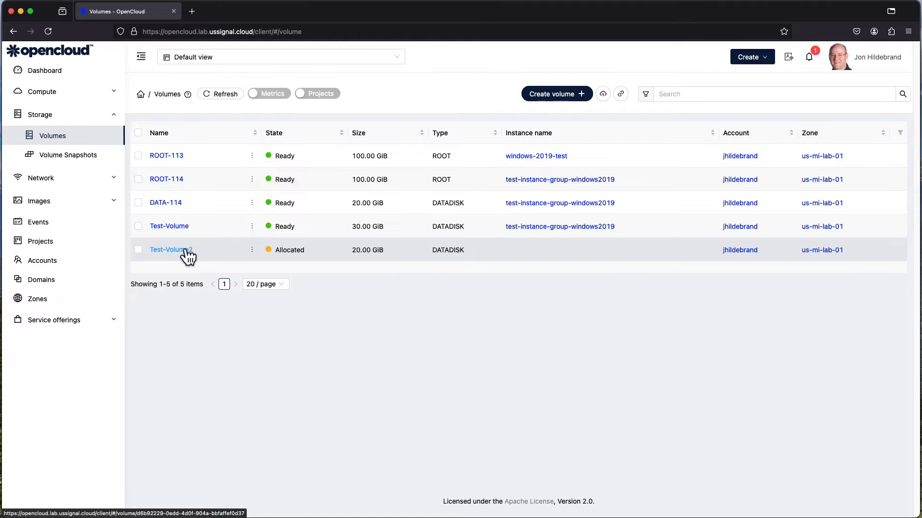
mouse_move(358, 248)
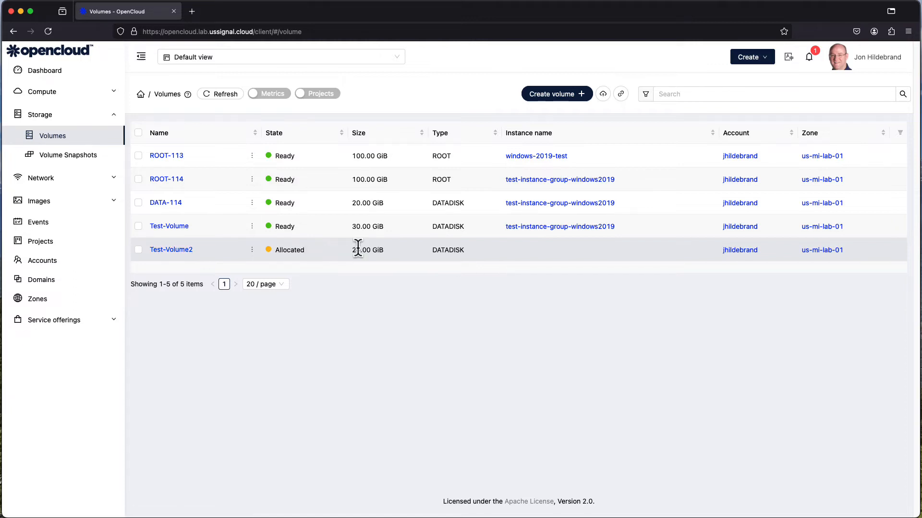
mouse_move(404, 260)
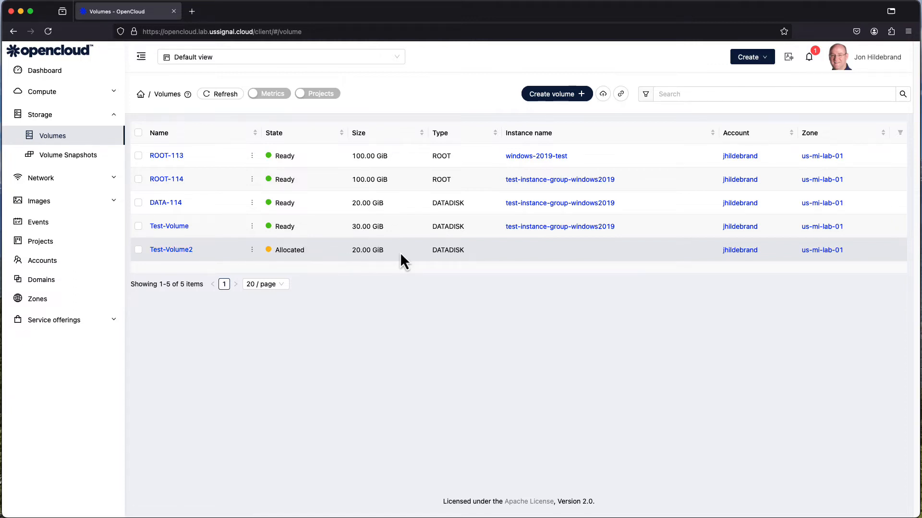
mouse_move(365, 263)
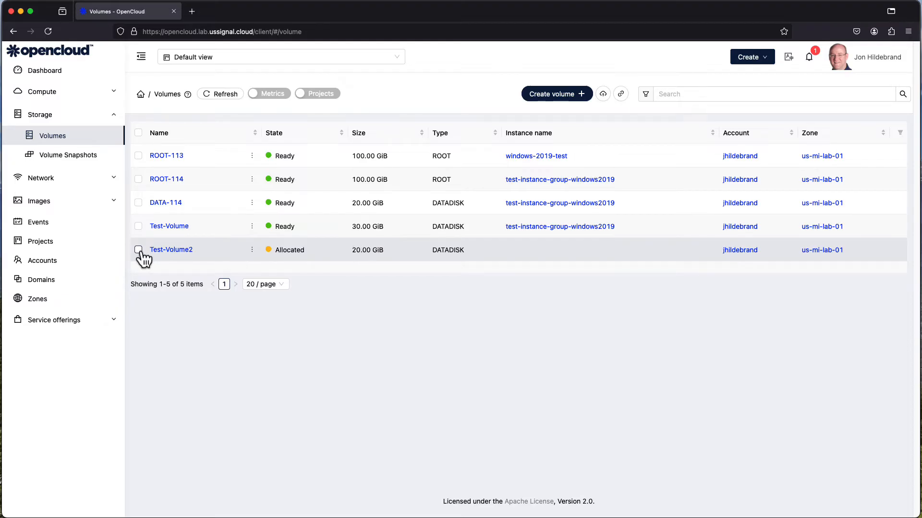
- Select Test-Volume2 and confirm its deletion, leaving four volumes
click(138, 249)
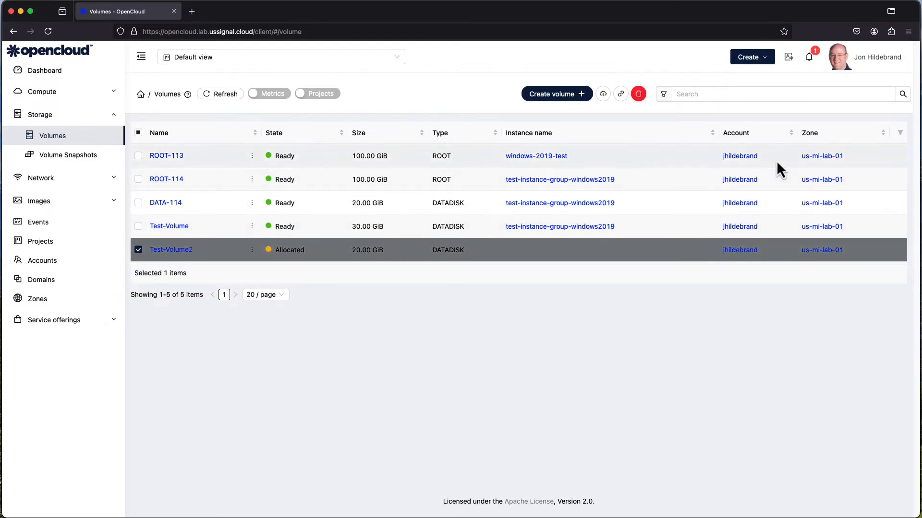
mouse_move(638, 94)
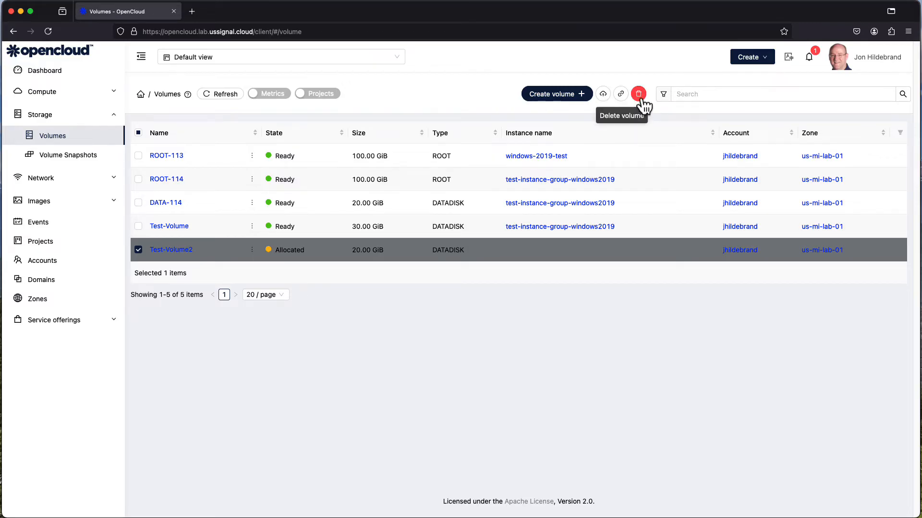
click(638, 94)
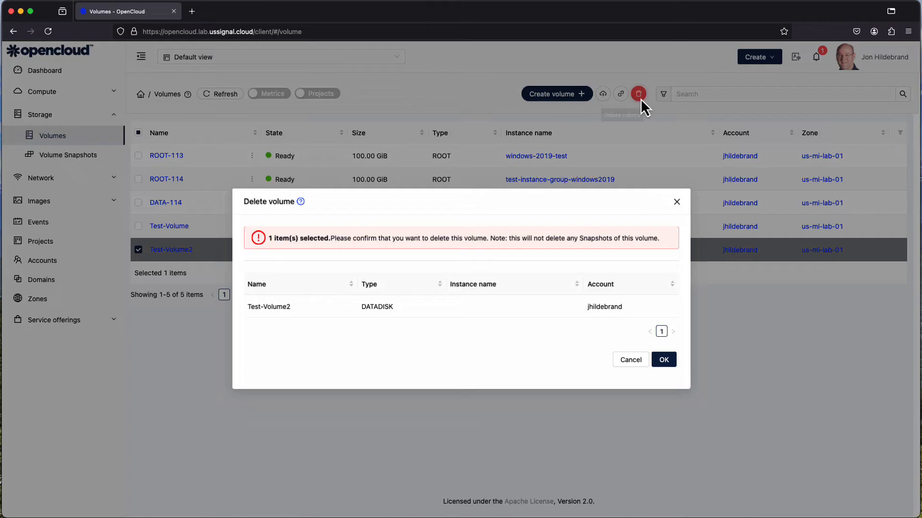
mouse_move(487, 254)
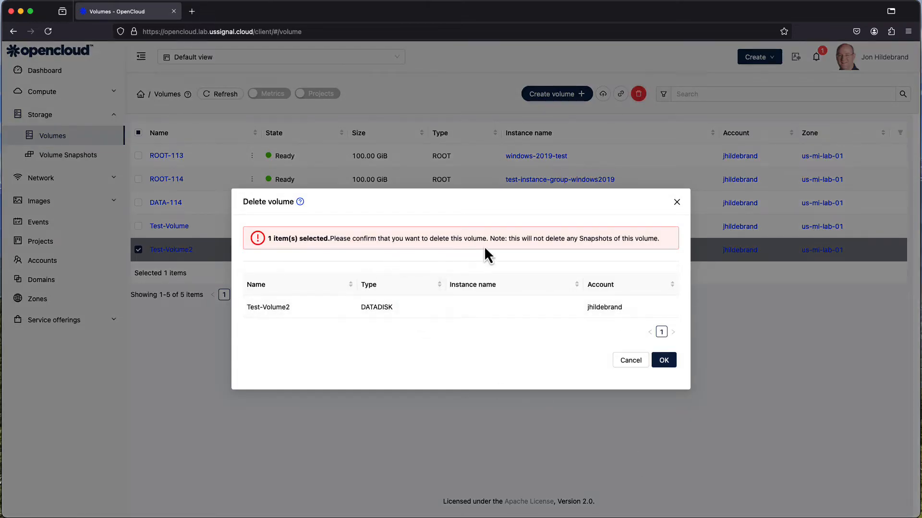
mouse_move(629, 252)
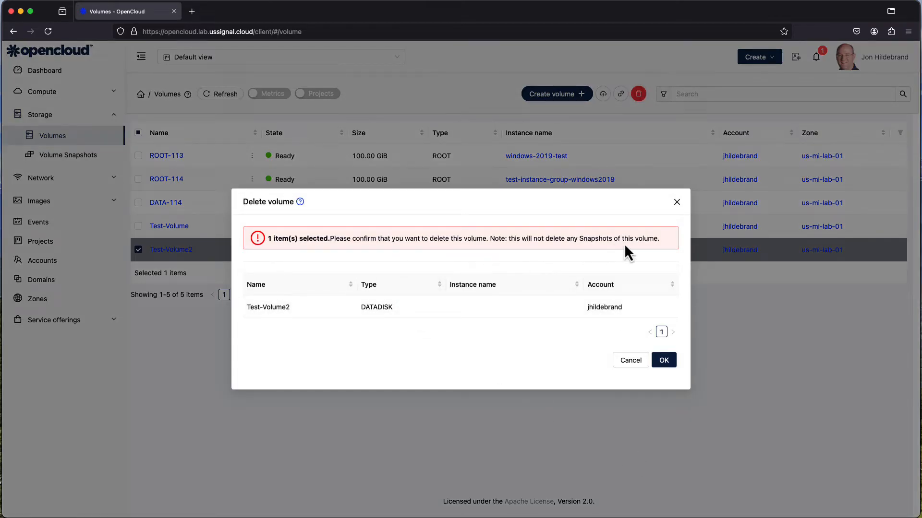
mouse_move(655, 254)
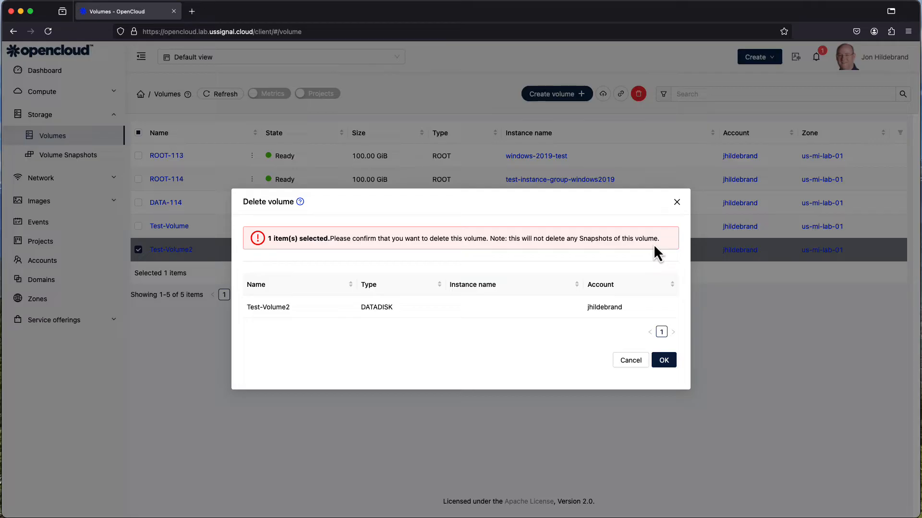
mouse_move(663, 379)
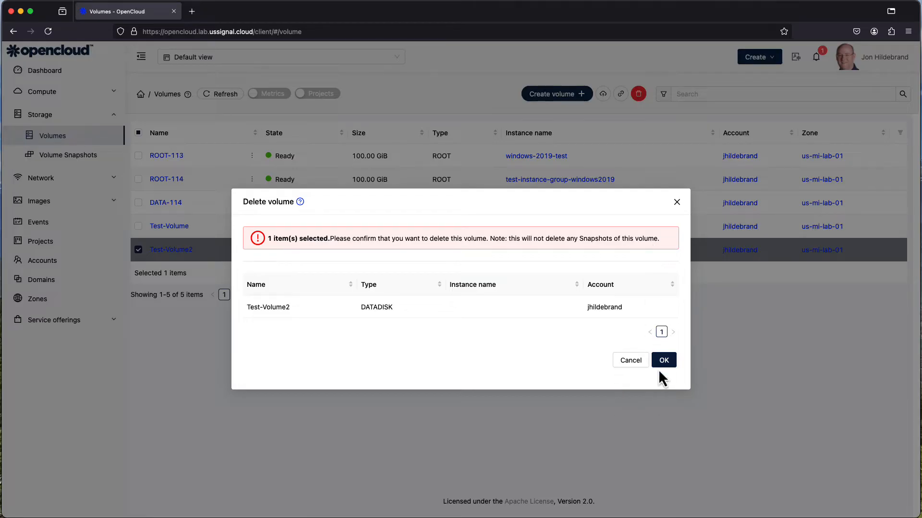
click(663, 360)
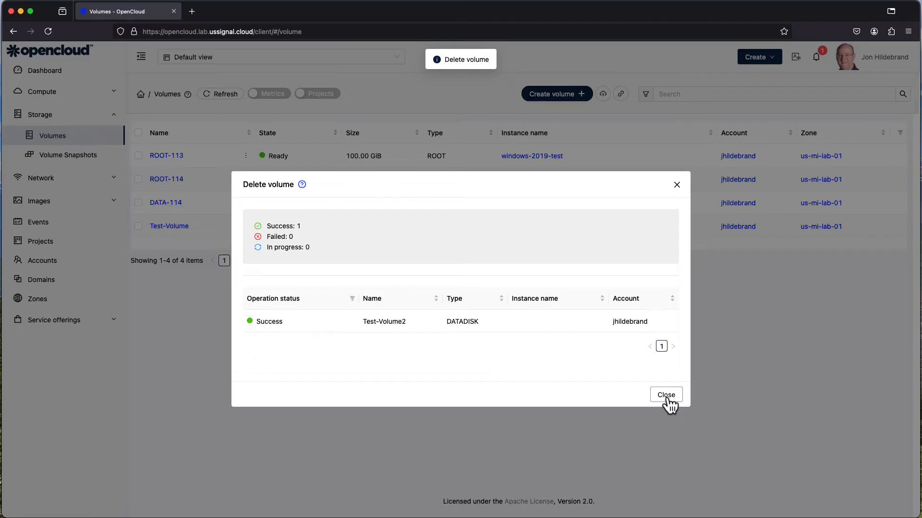
click(665, 395)
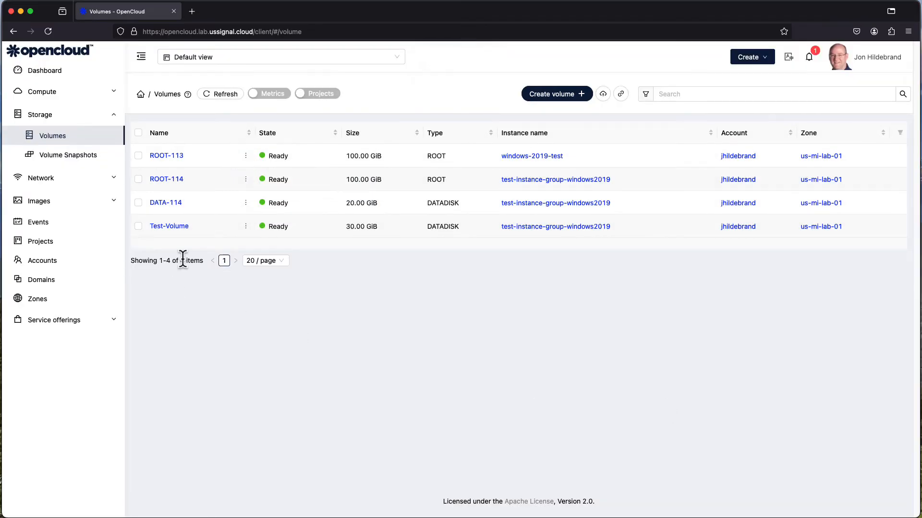
mouse_move(416, 346)
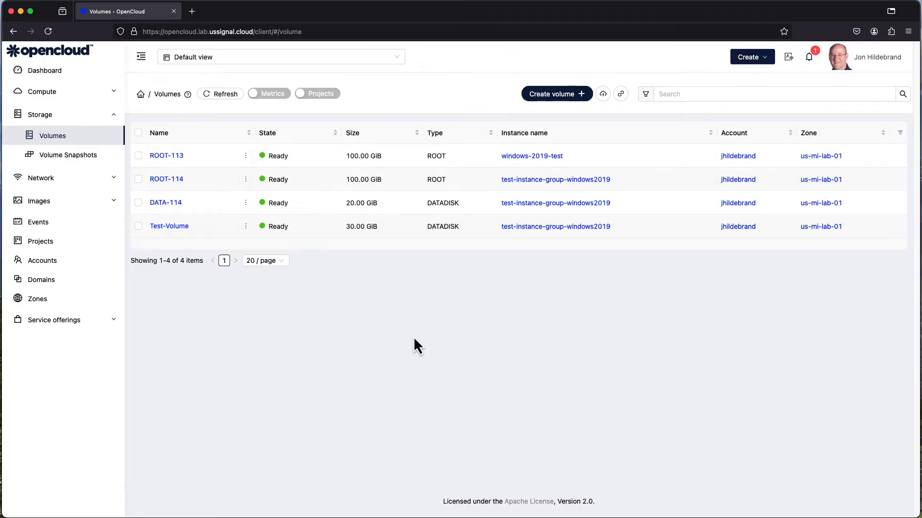
mouse_move(185, 288)
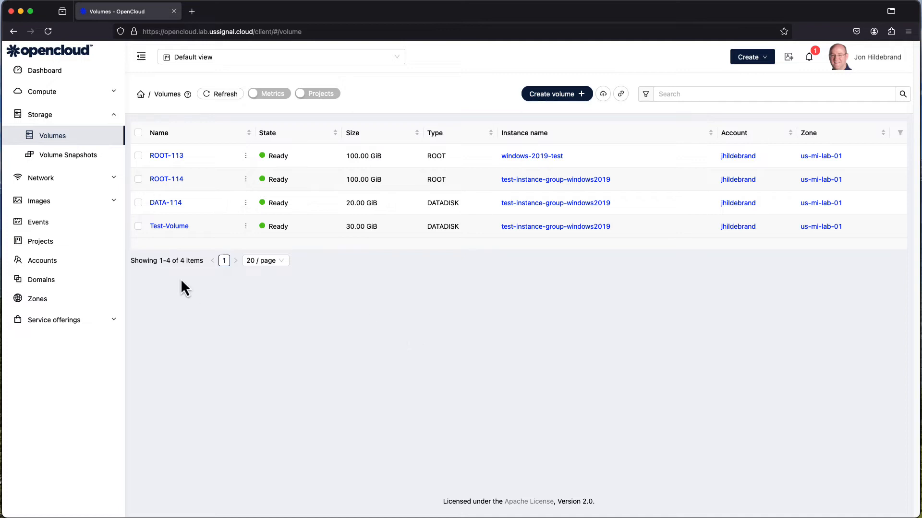
mouse_move(428, 378)
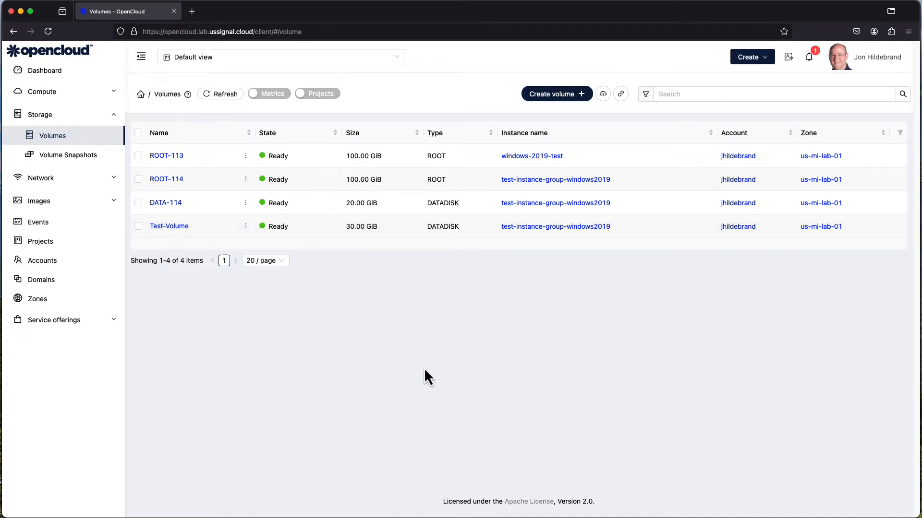
mouse_move(377, 377)
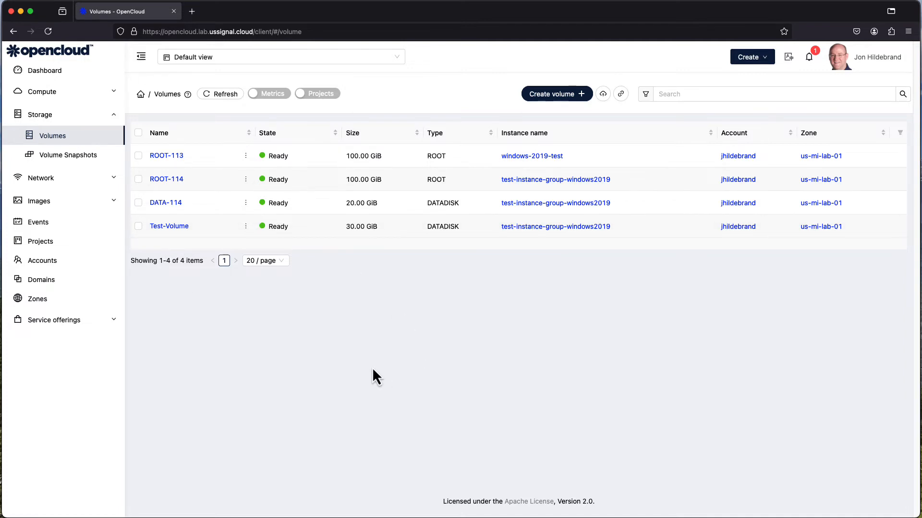
mouse_move(128, 222)
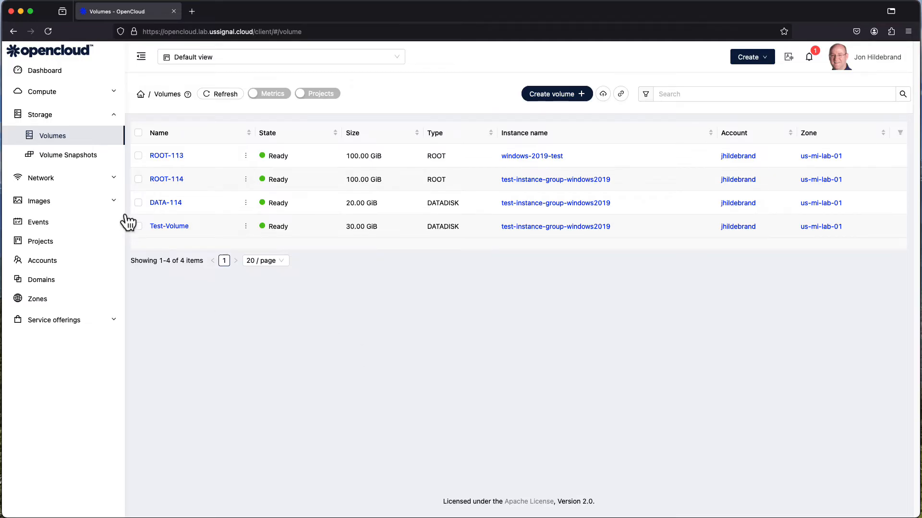
mouse_move(122, 221)
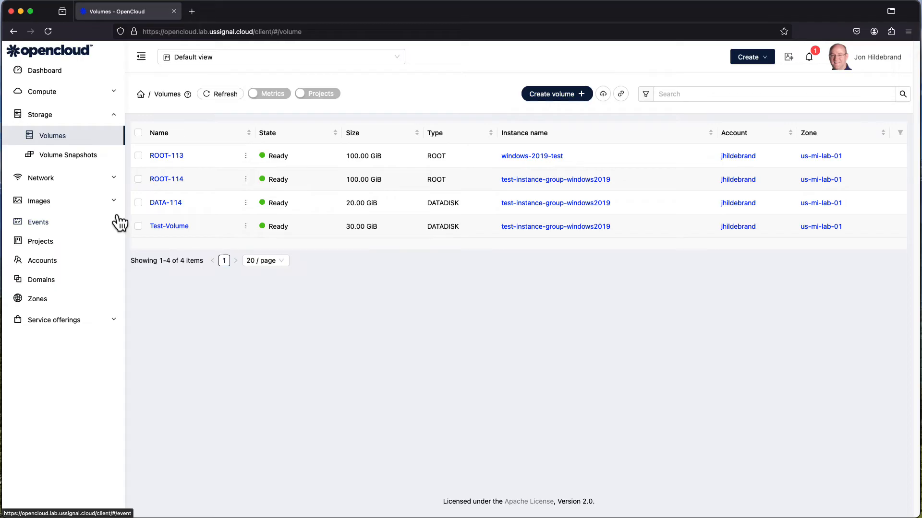
mouse_move(85, 160)
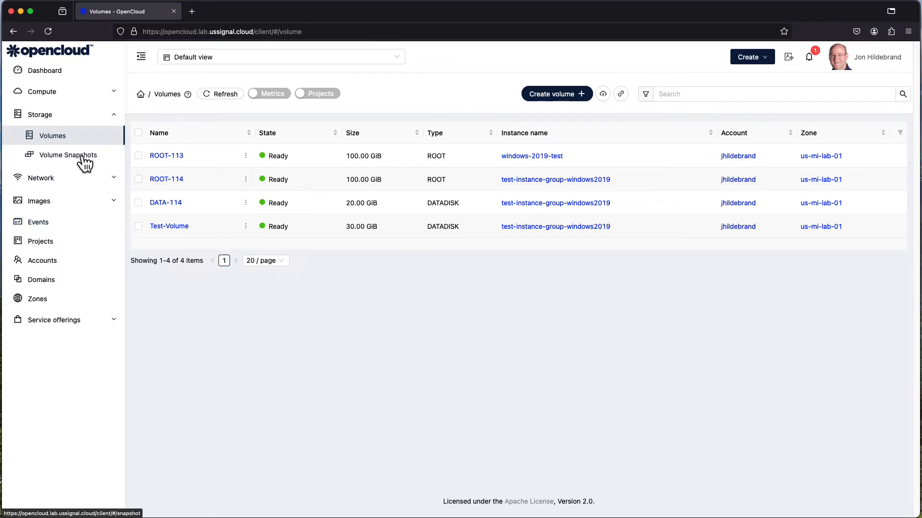
- Show the Volume Snapshots list with the ROOT-113 snapshot of windows-2019-test
click(68, 155)
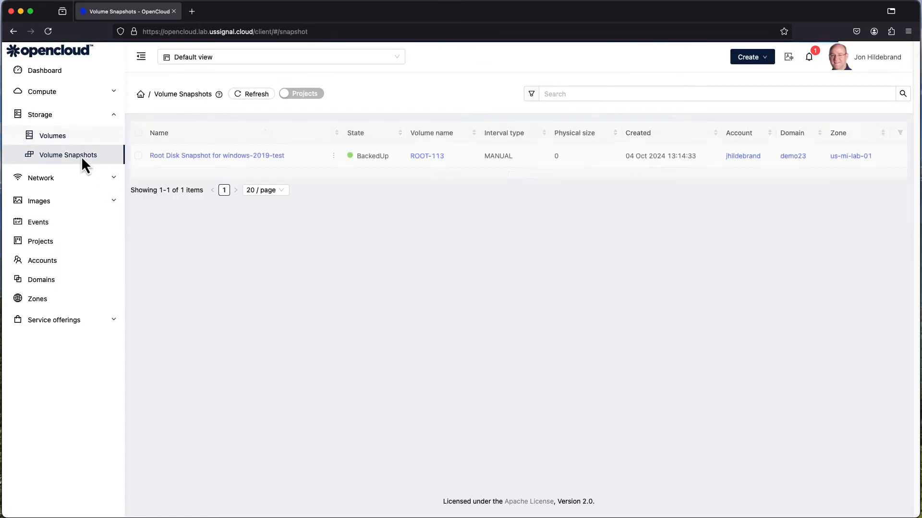
mouse_move(234, 221)
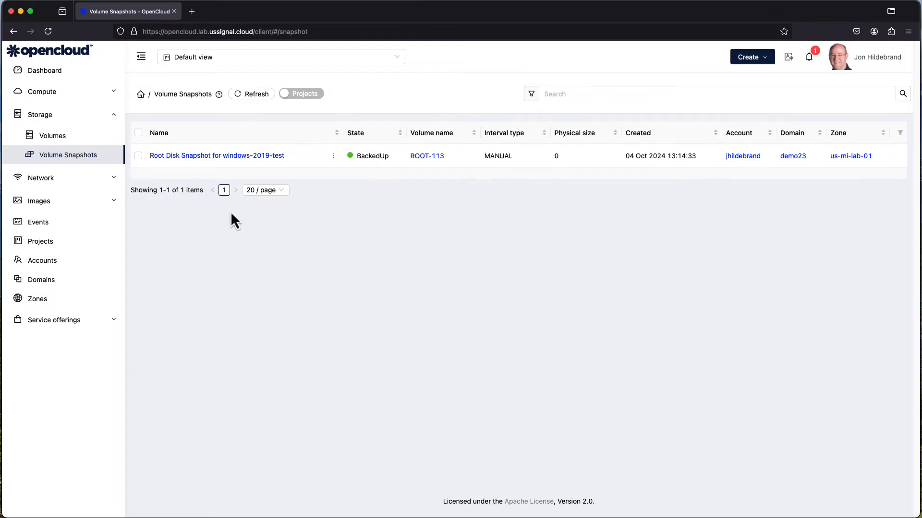
mouse_move(244, 176)
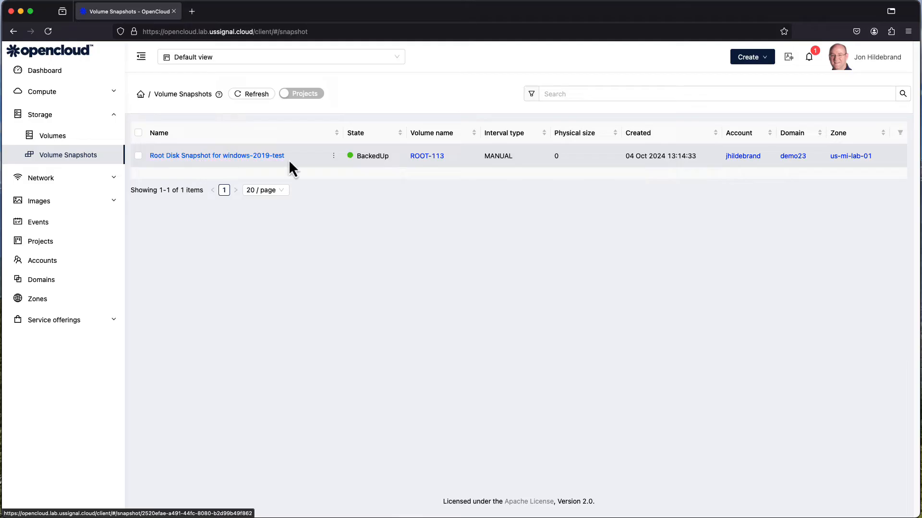
mouse_move(585, 182)
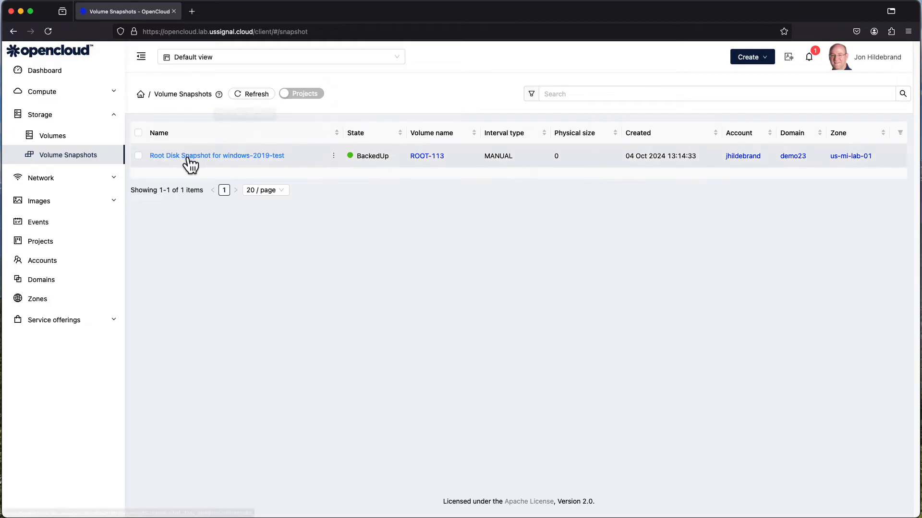
mouse_move(247, 158)
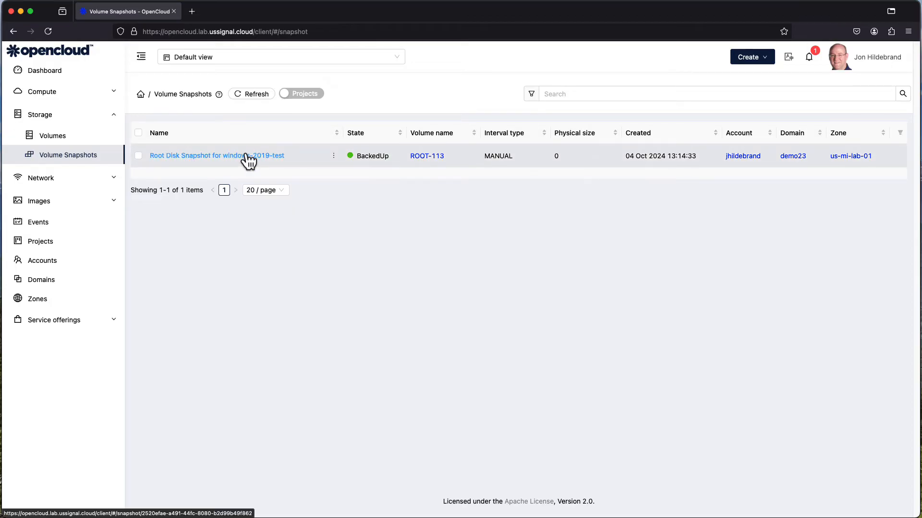
mouse_move(166, 172)
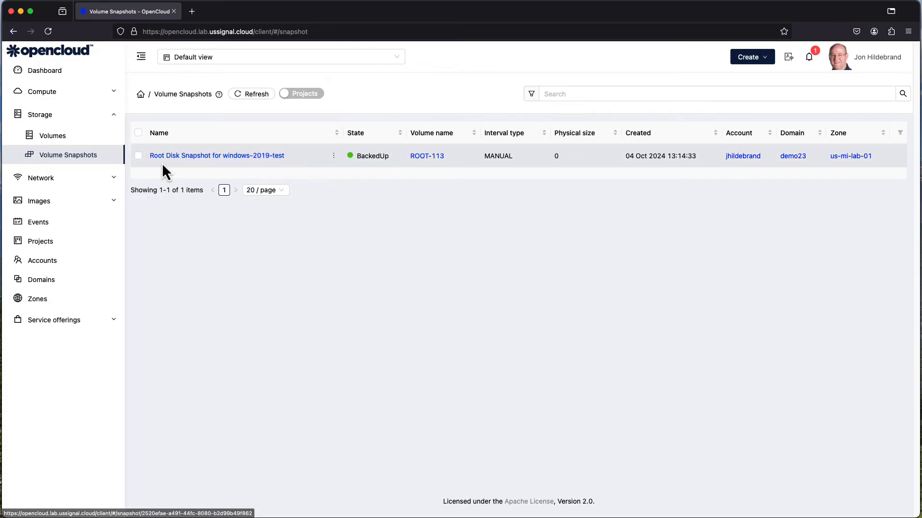
mouse_move(271, 168)
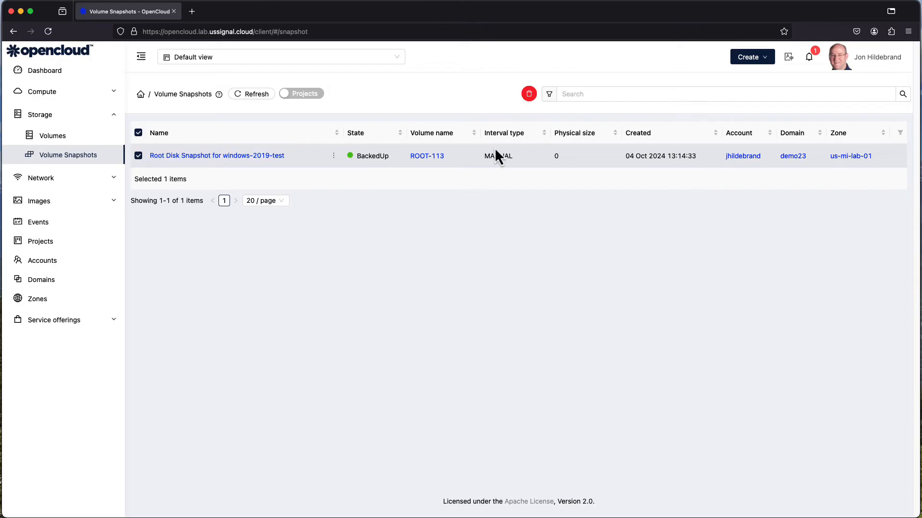
mouse_move(528, 94)
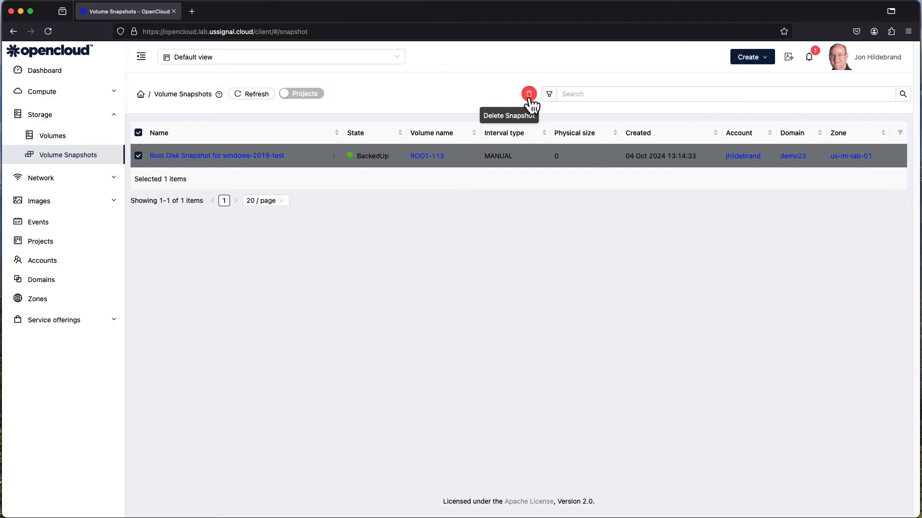
mouse_move(434, 171)
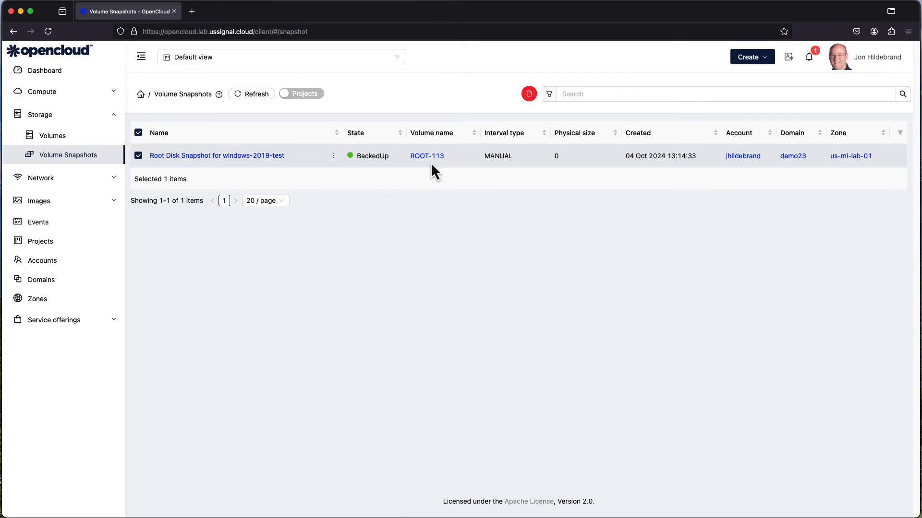
mouse_move(426, 156)
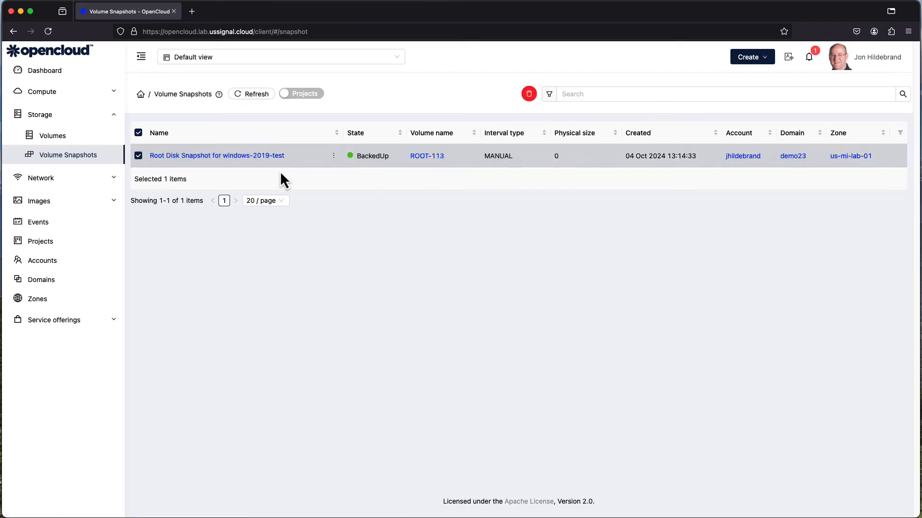
mouse_move(136, 172)
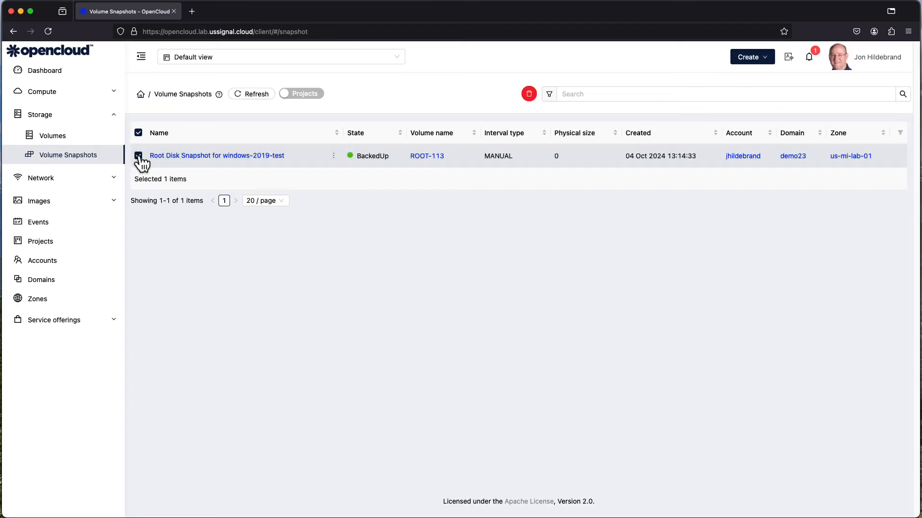
- Deselect the ROOT-113 root disk snapshot so it stays in the list
click(139, 156)
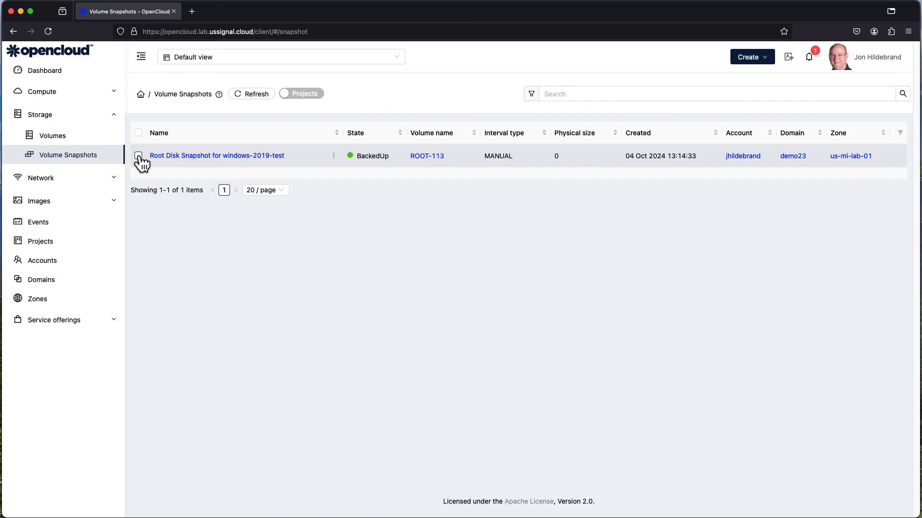
mouse_move(376, 187)
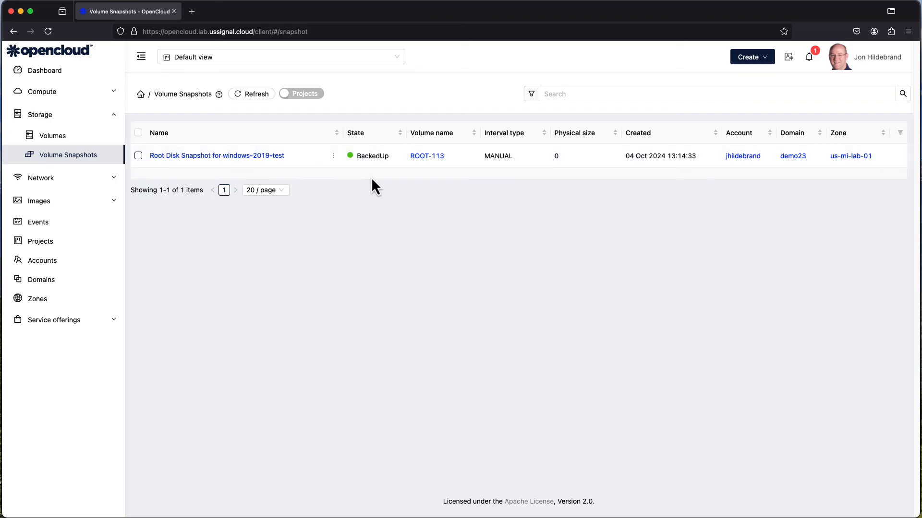